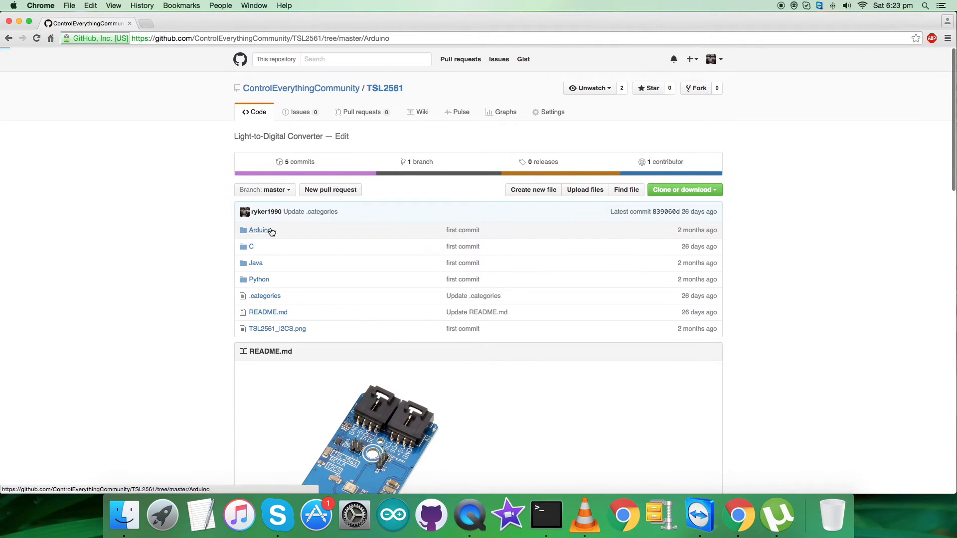
Open TSL2561.ino from the repository's Arduino folder and bring its I2C setup code into view
click(259, 230)
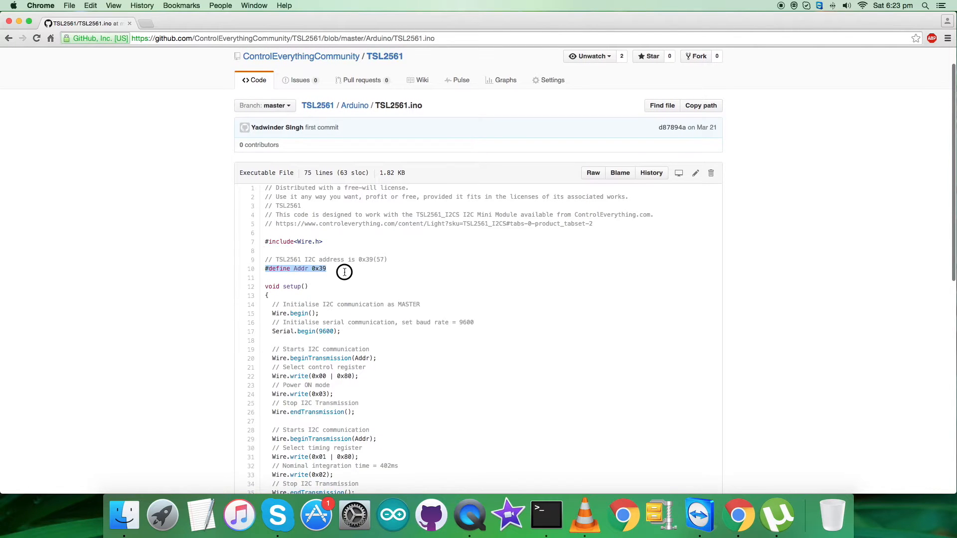
scroll(down, 3)
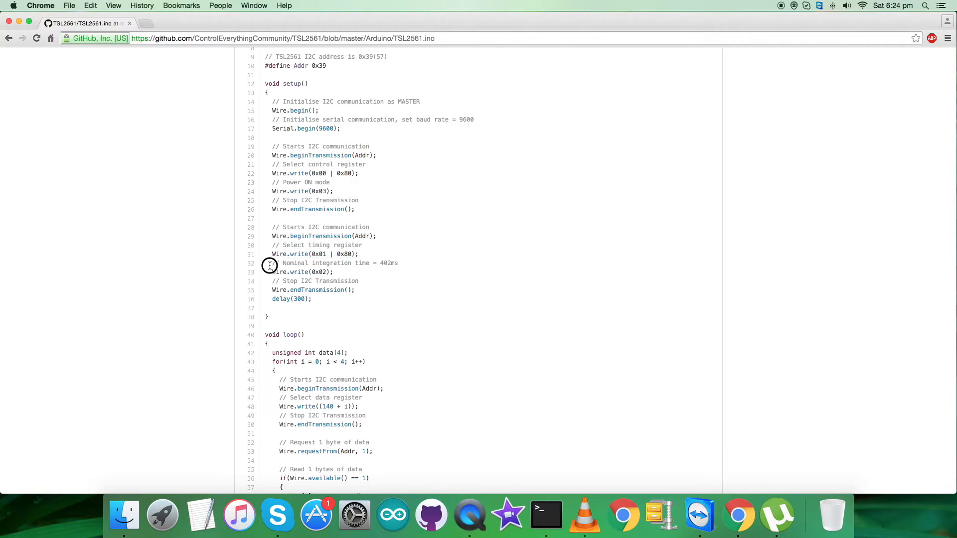
Scroll the sketch down through setup() and loop() to the data-conversion and serial output code
scroll(down, 3)
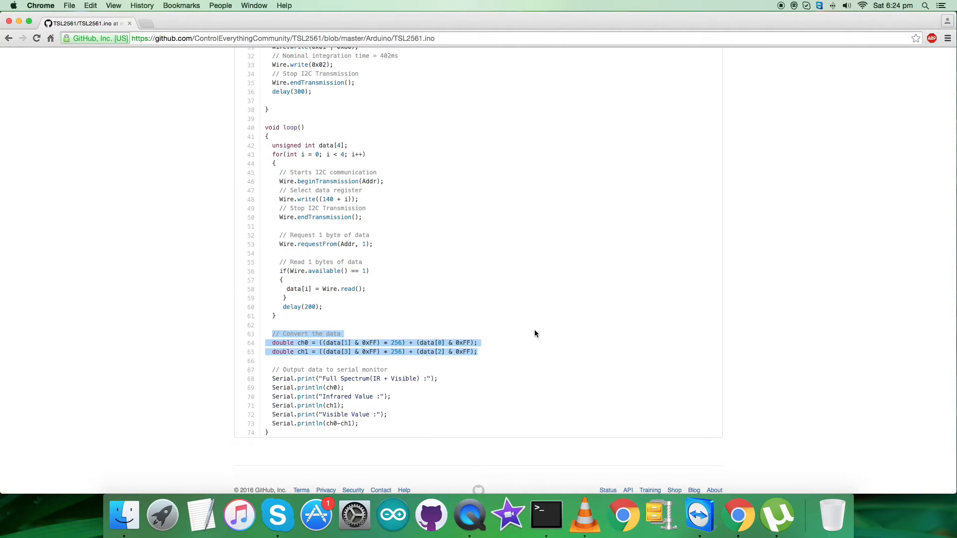